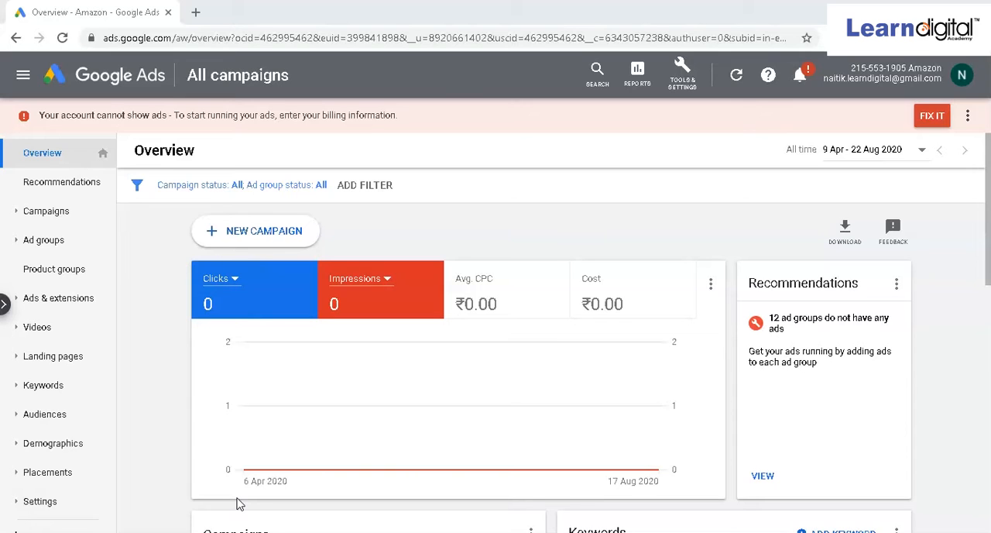
mouse_move(465, 322)
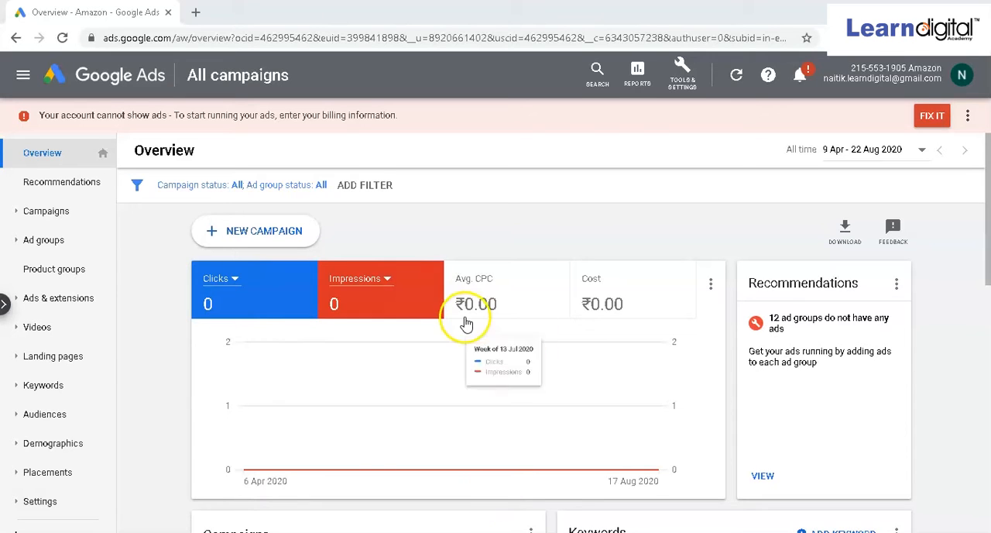
mouse_move(662, 138)
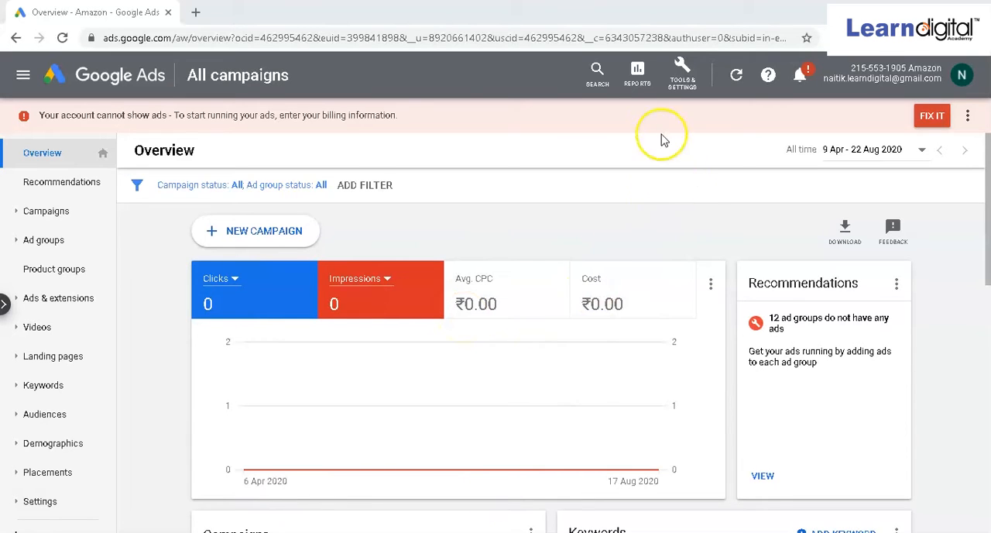
Open the Tools & Settings wrench menu from the account overview.
click(681, 73)
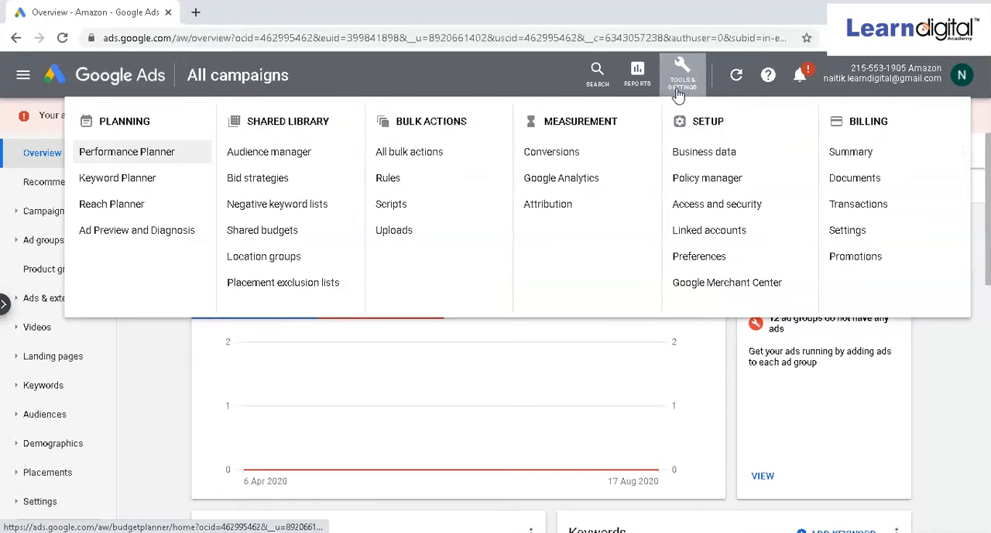
Go to Setup > Preferences and expand the Account name row.
click(699, 255)
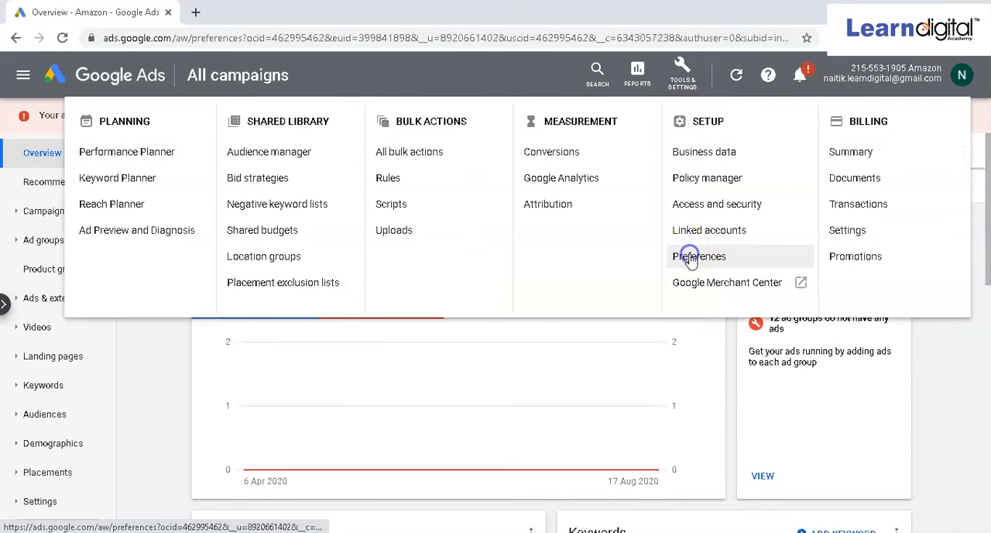
click(699, 256)
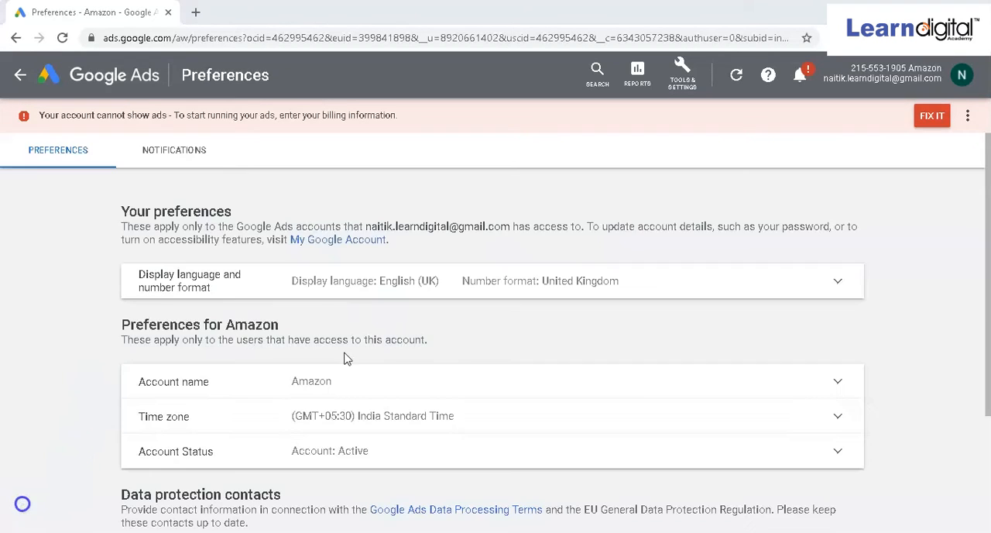
mouse_move(396, 401)
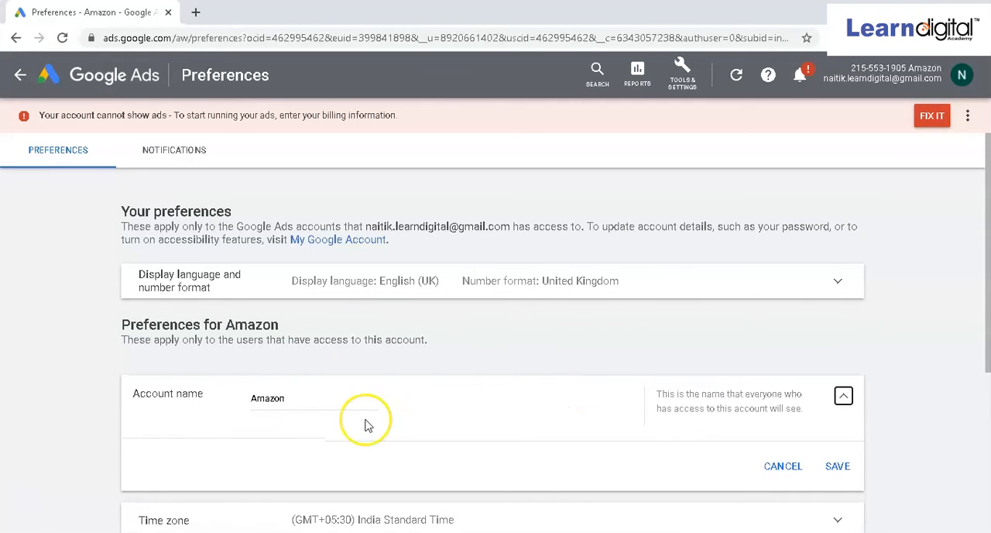
Replace the account name 'Amazon' with 'Learn Digital Academy' and save.
click(295, 398)
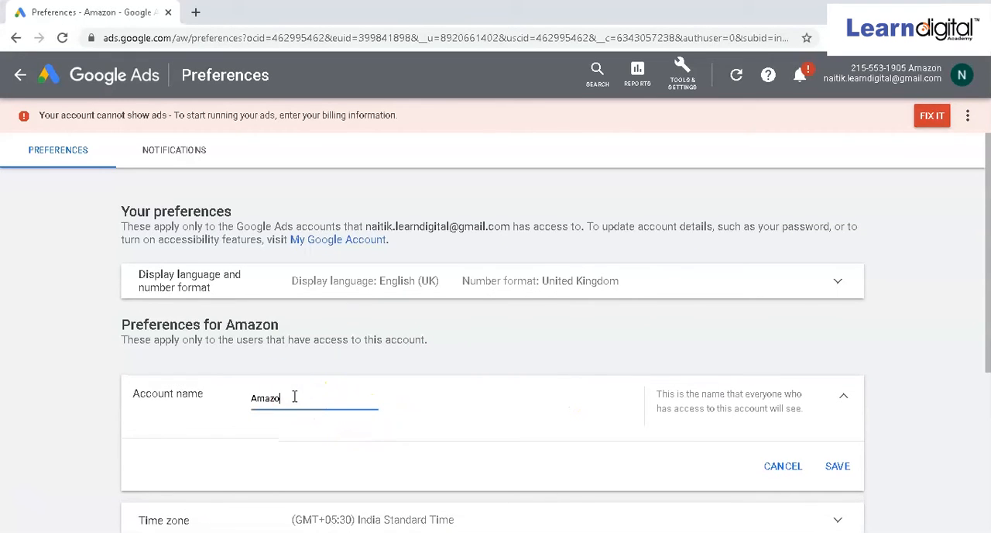
key(ctrl+a)
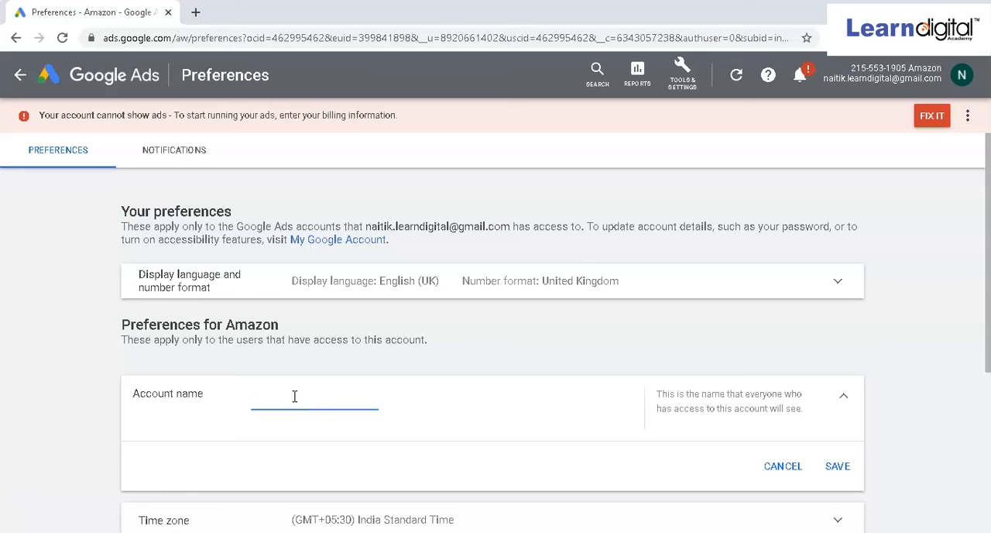
text(Learn Di)
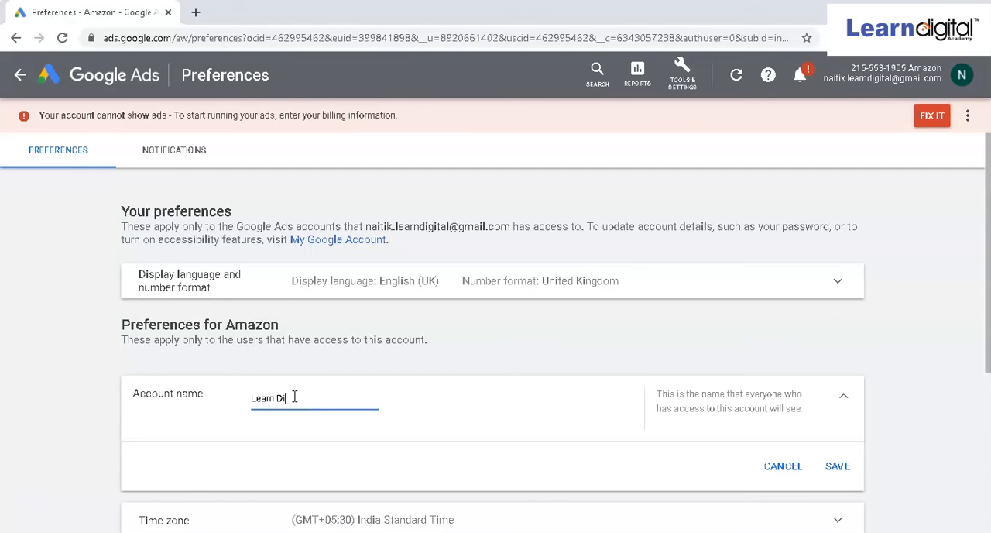
text(gital)
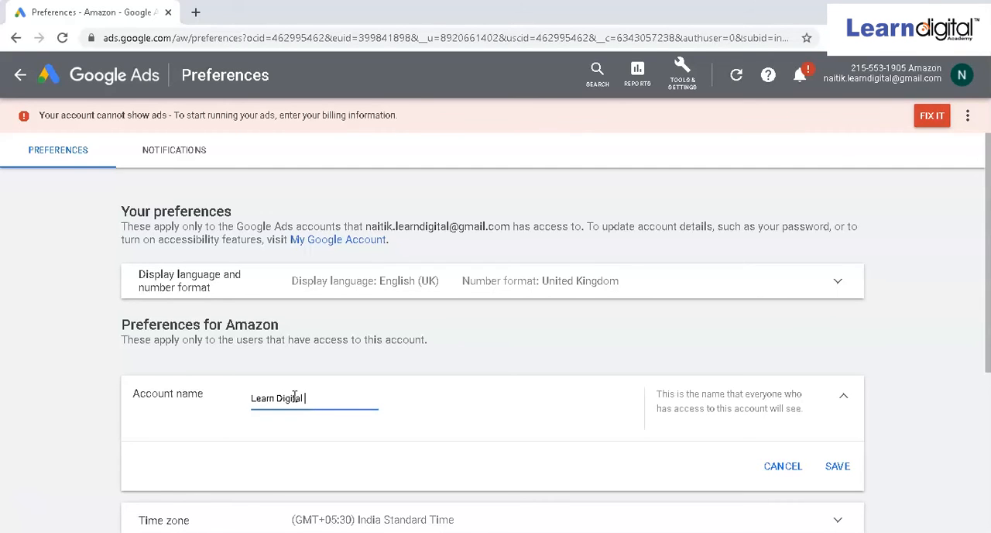
text(Academy)
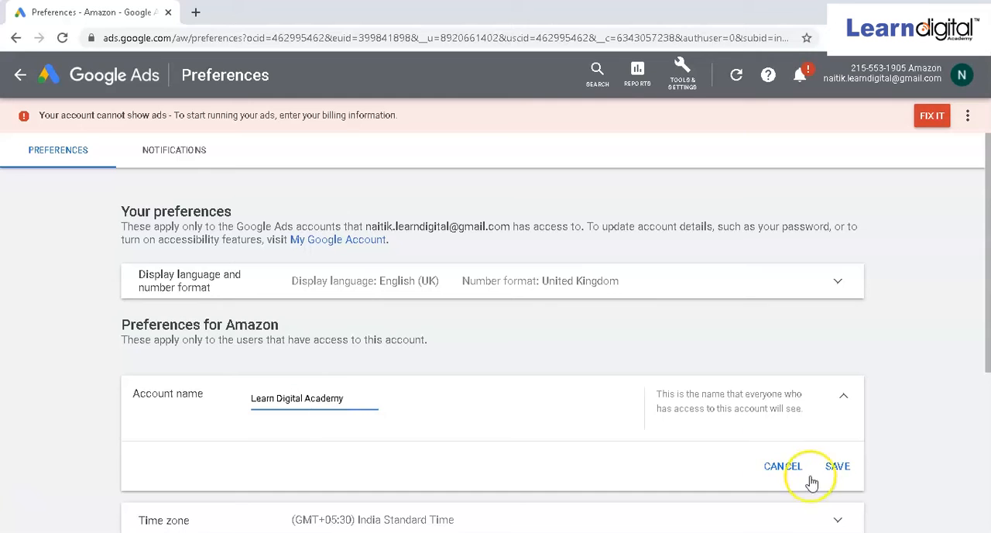
click(839, 465)
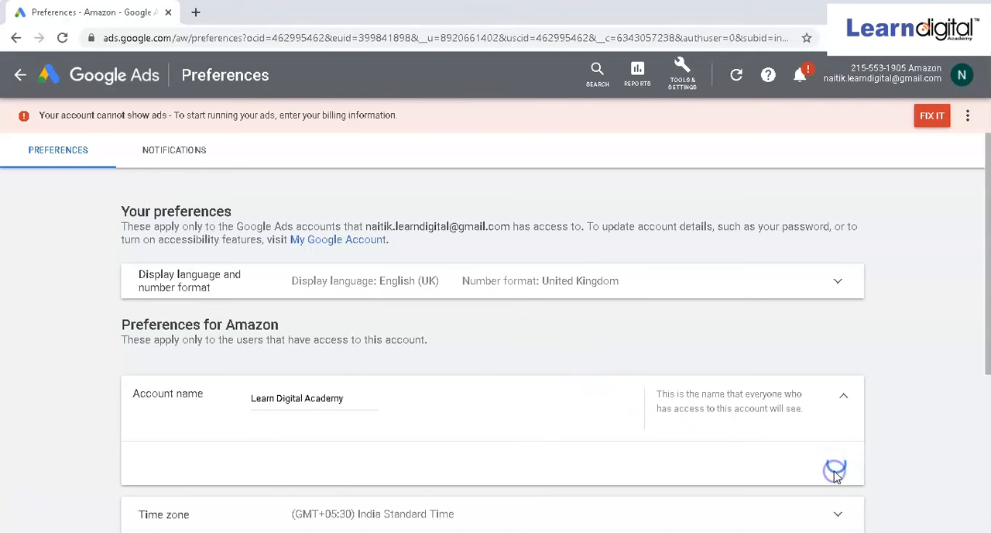
click(833, 468)
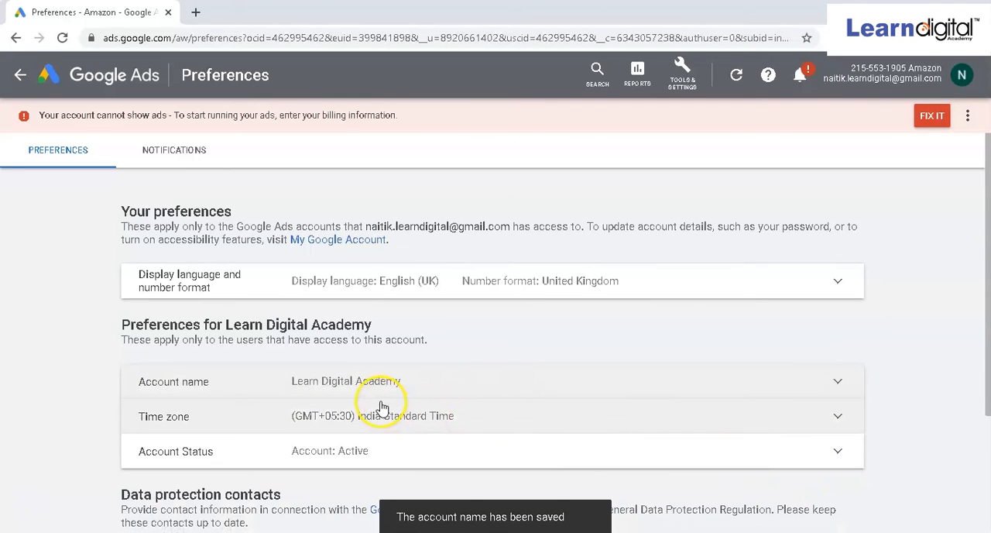
Scroll down the Preferences page to the Account status details showing the account active.
scroll(down, 3)
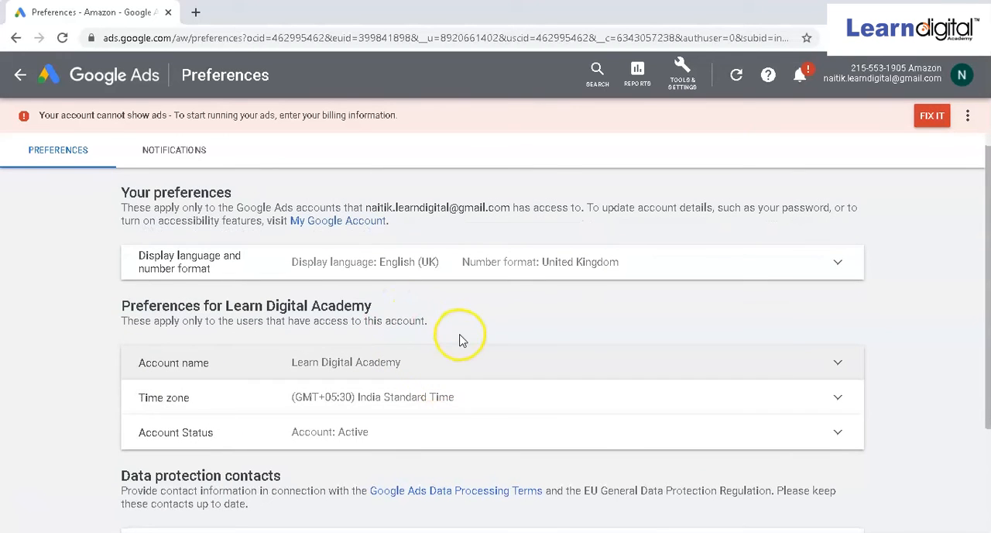
scroll(down, 3)
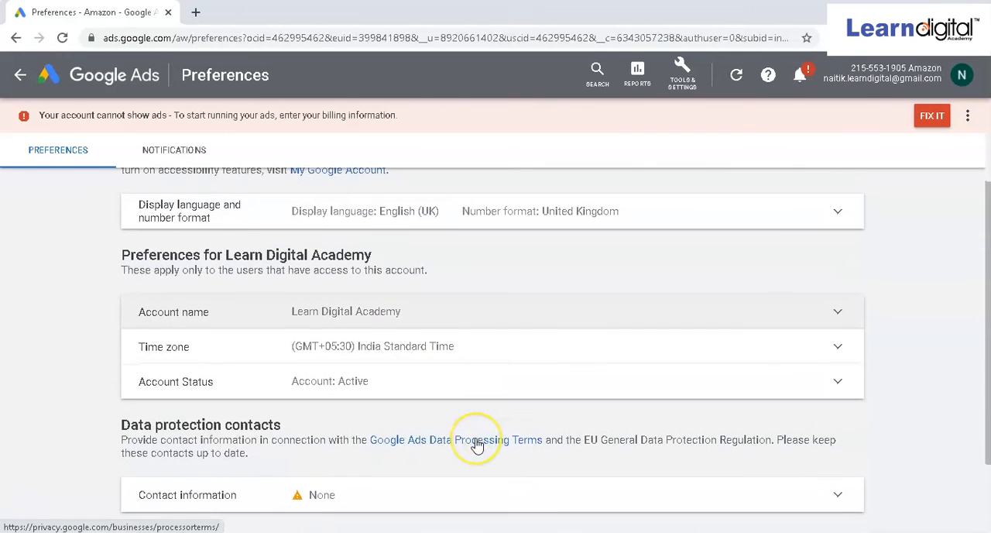
scroll(down, 3)
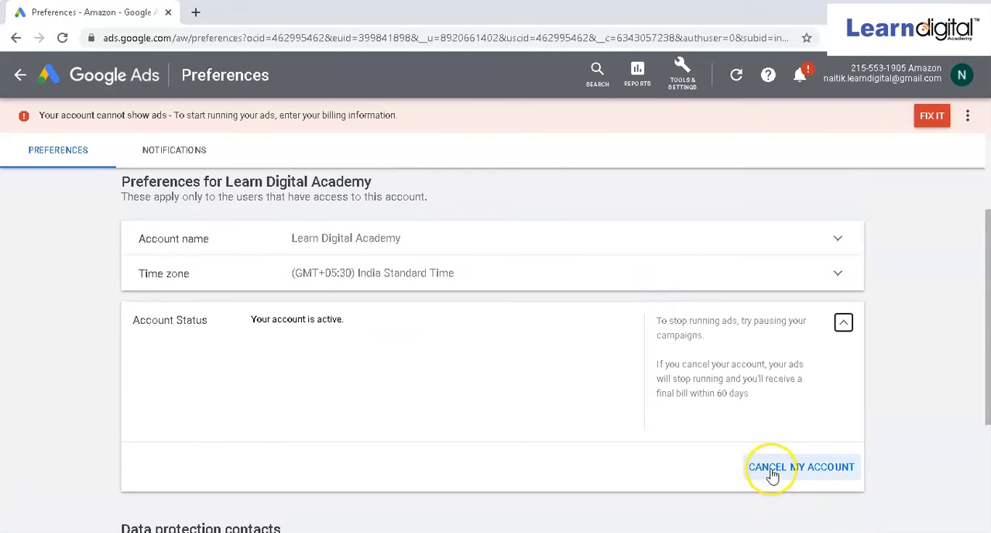
mouse_move(824, 471)
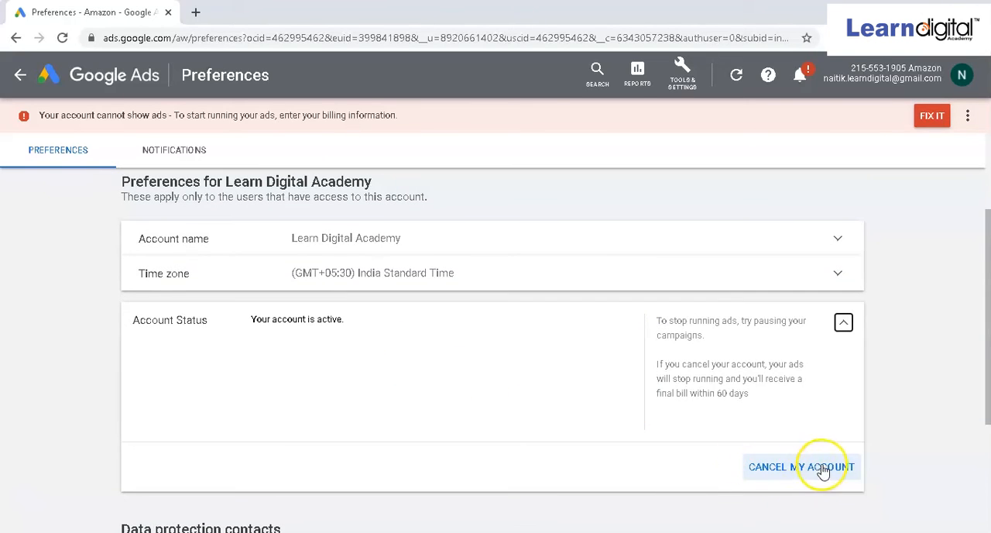
scroll(down, 3)
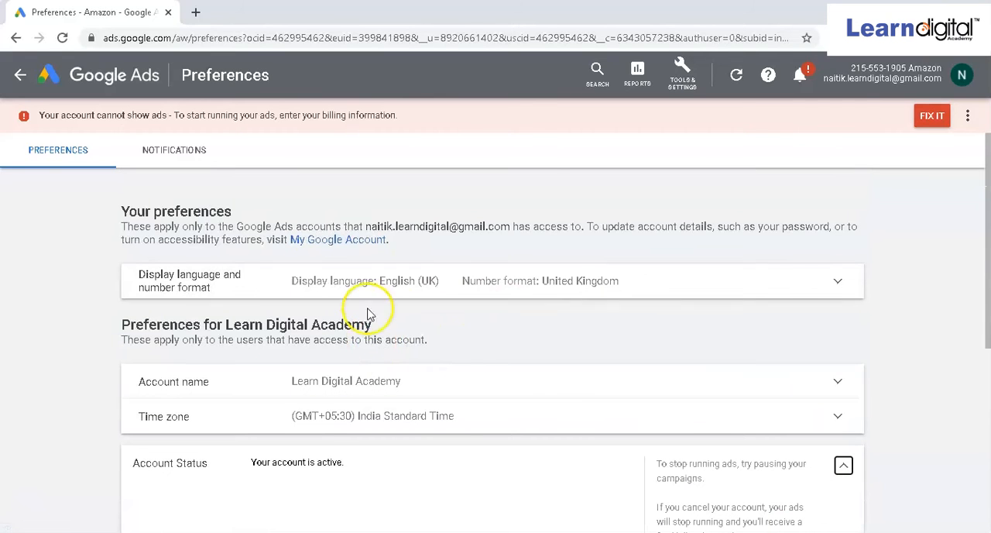
mouse_move(471, 355)
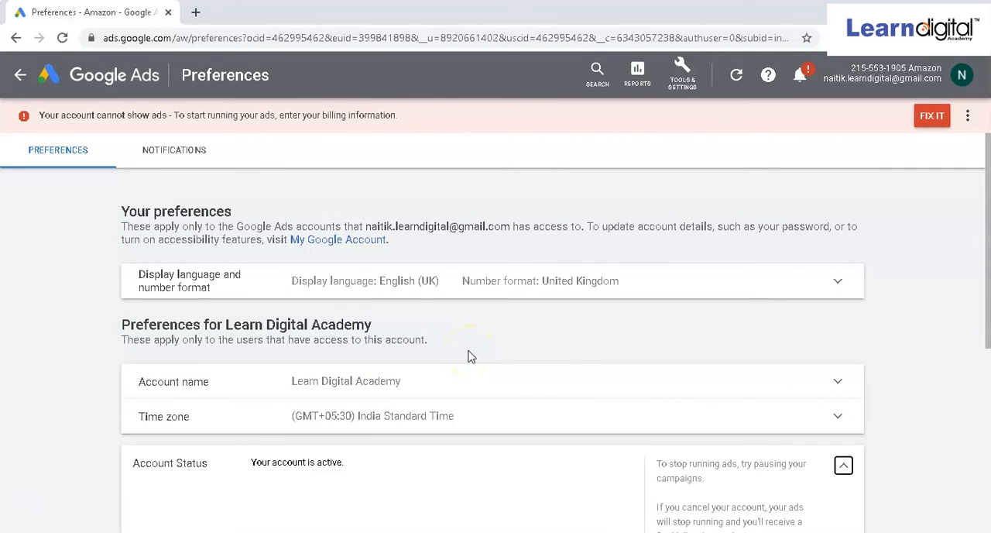